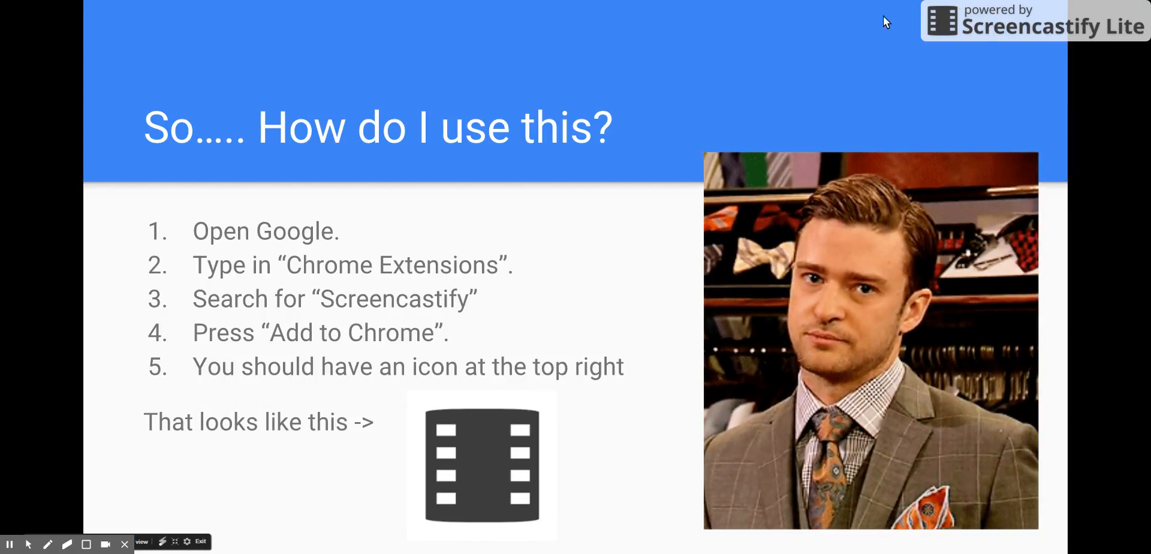
mouse_move(878, 99)
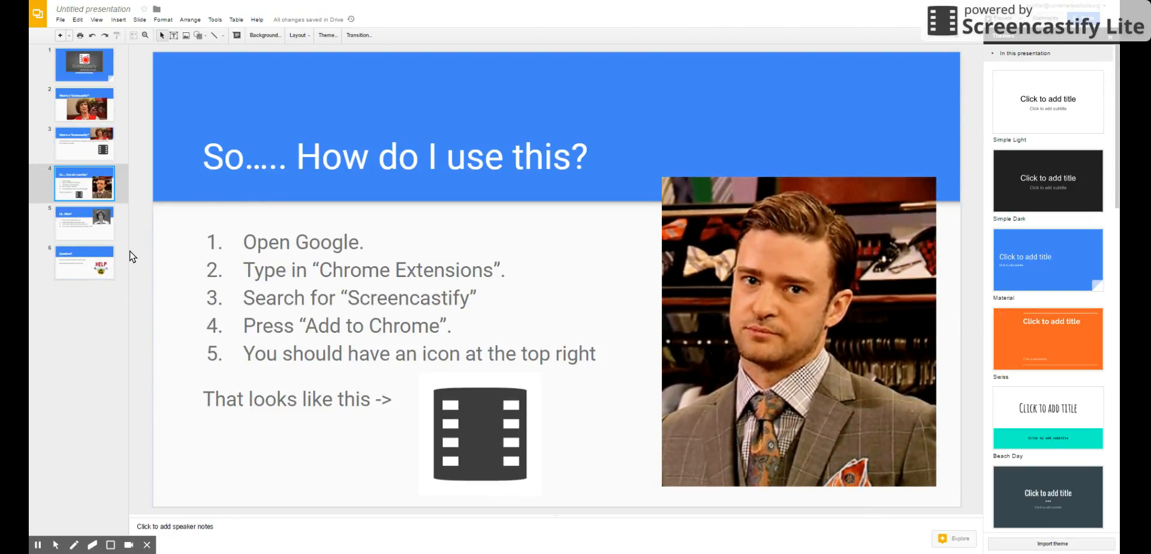
Step: Select the final 'Questions?' slide showing its HELP image in the editor
click(84, 222)
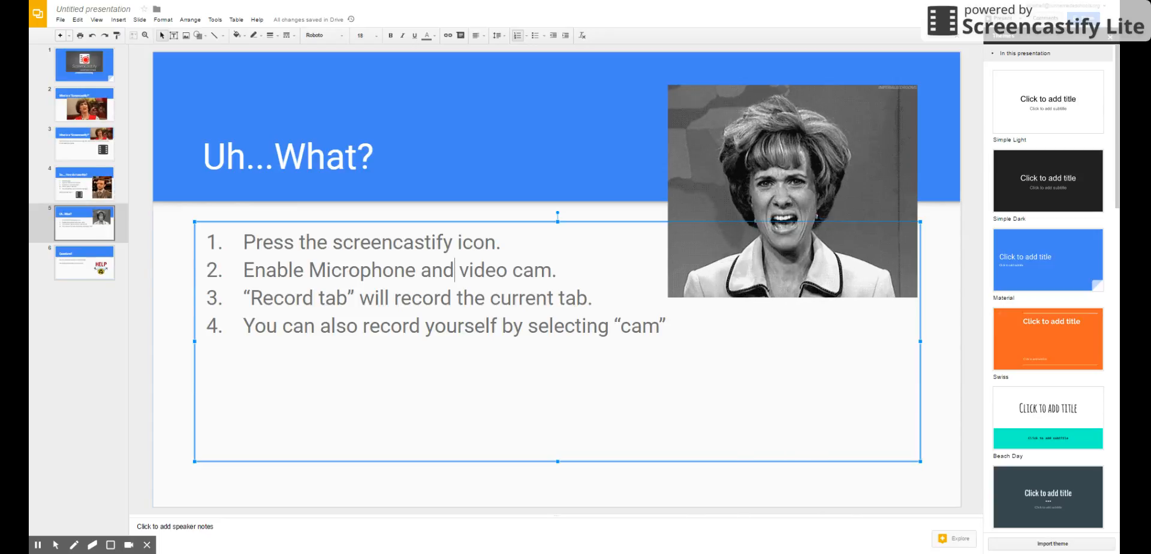
click(84, 262)
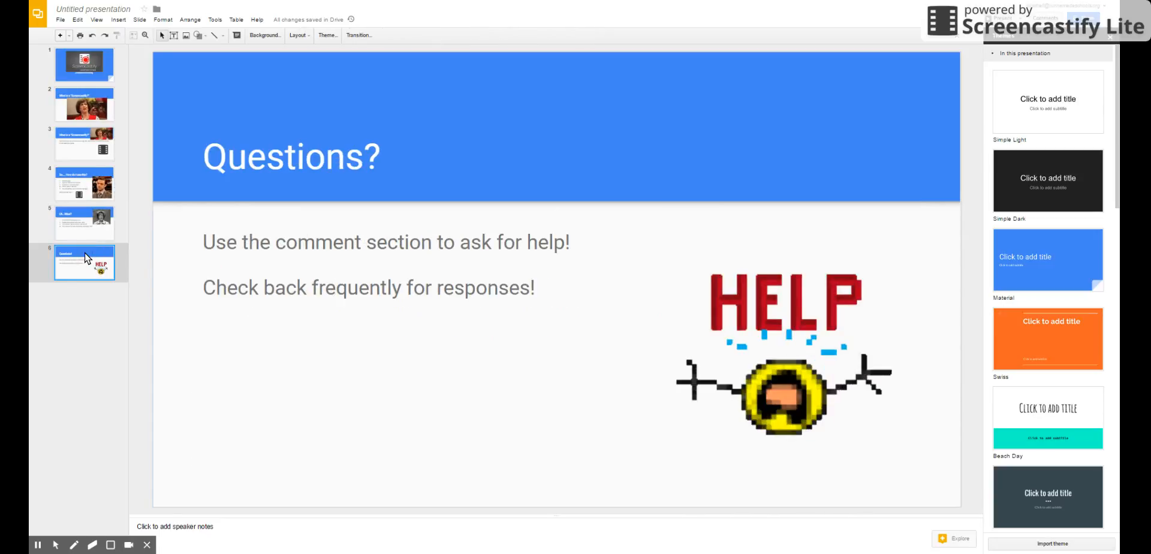